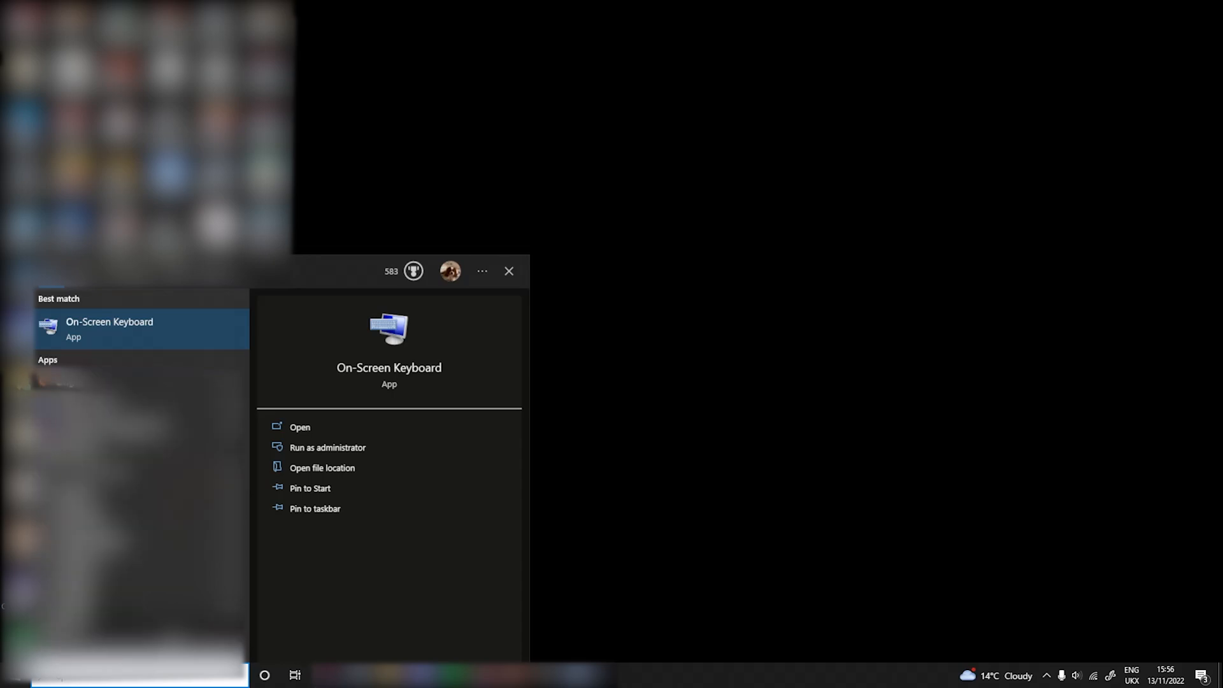
- Launch On-Screen Keyboard from the Start menu search best match
{"action": "left_click", "coordinate": [299, 427]}
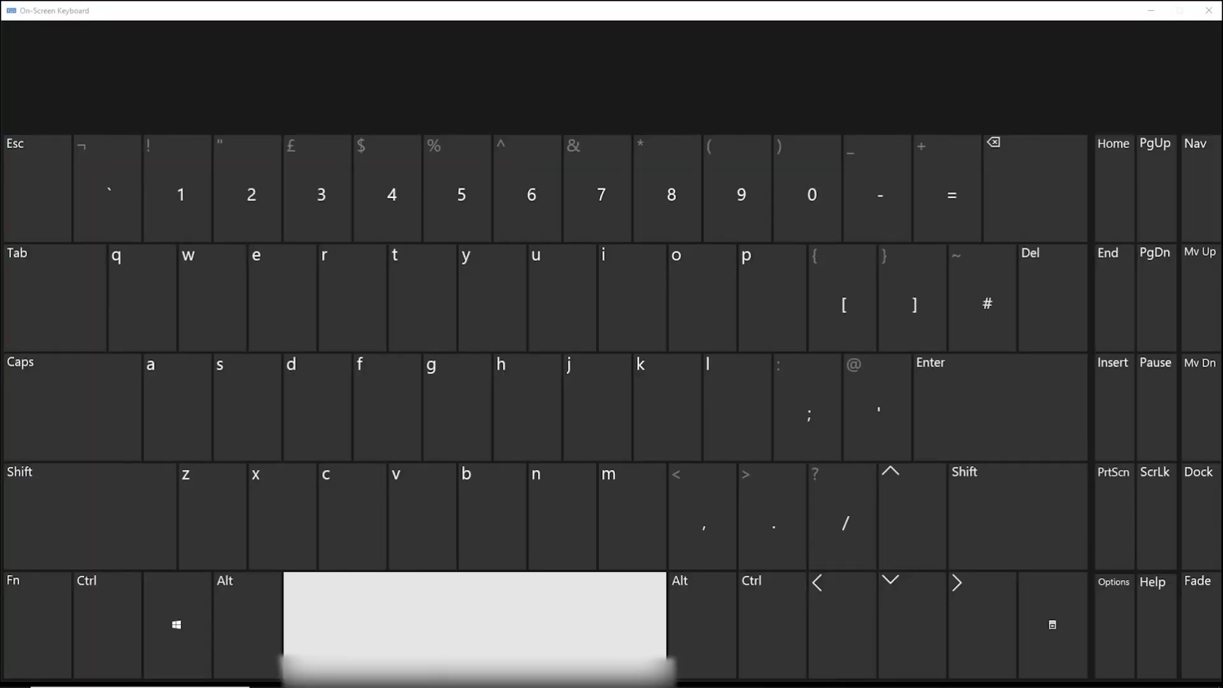
{"action": "left_click", "coordinate": [474, 624]}
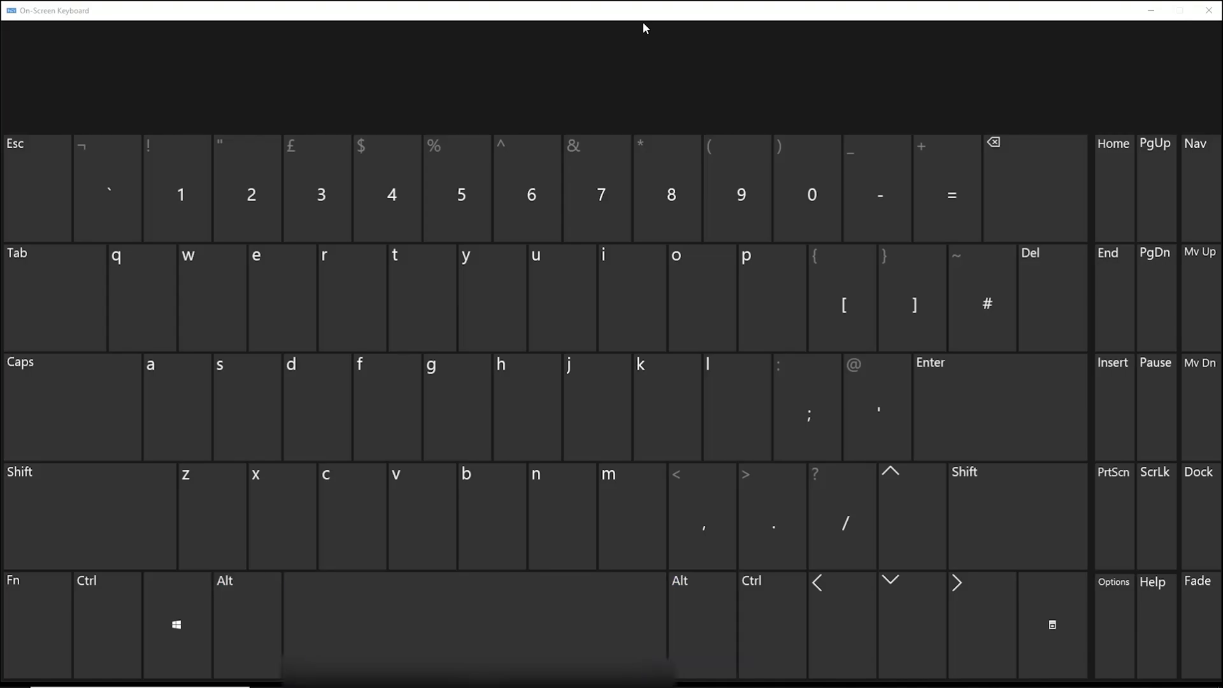
{"action": "mouse_move", "coordinate": [593, 82]}
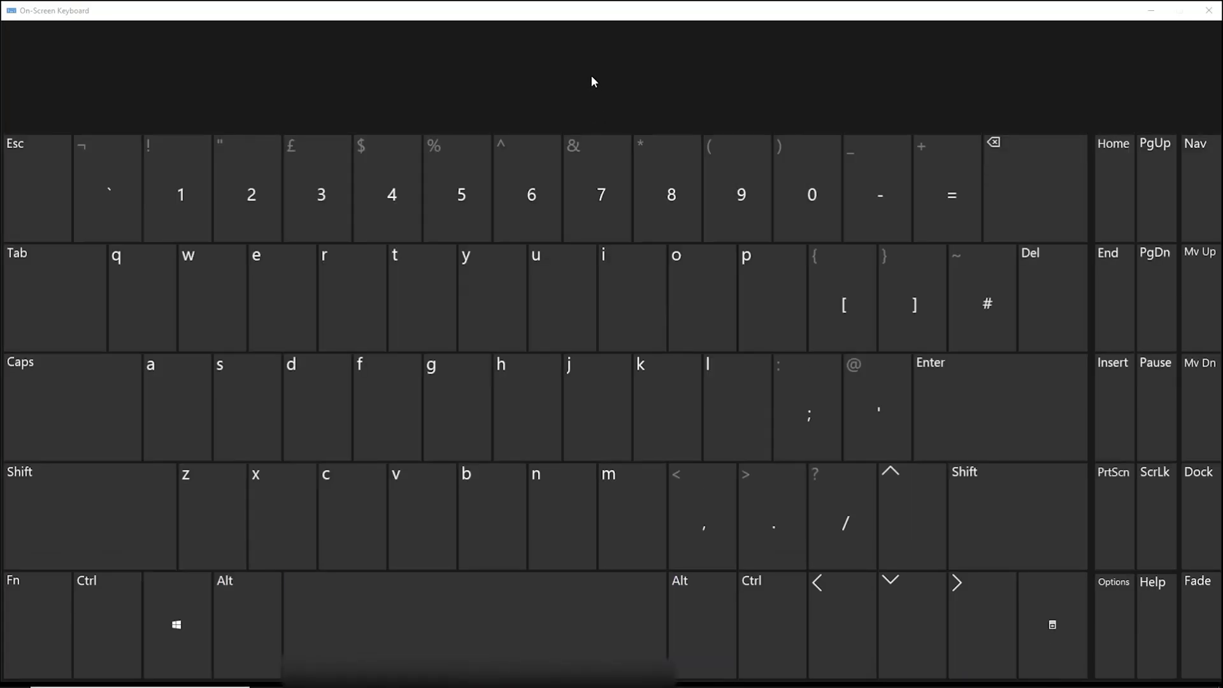
{"action": "left_click", "coordinate": [701, 514]}
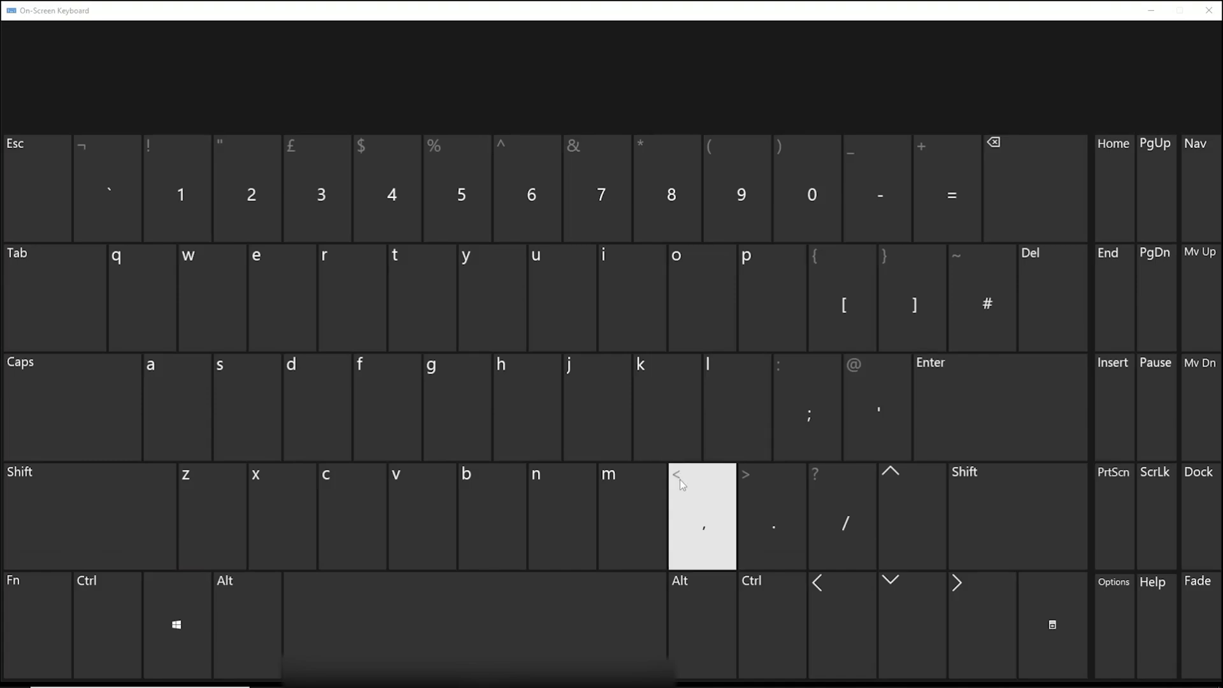
{"action": "mouse_move", "coordinate": [562, 515]}
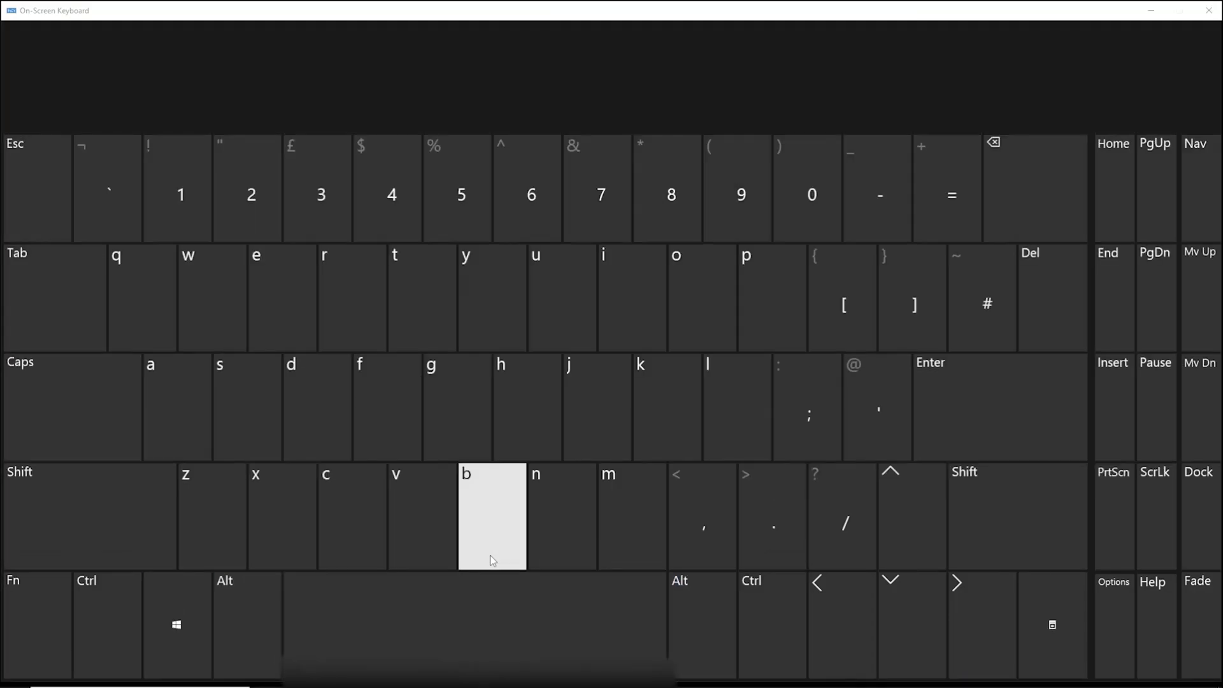
{"action": "left_click", "coordinate": [491, 515]}
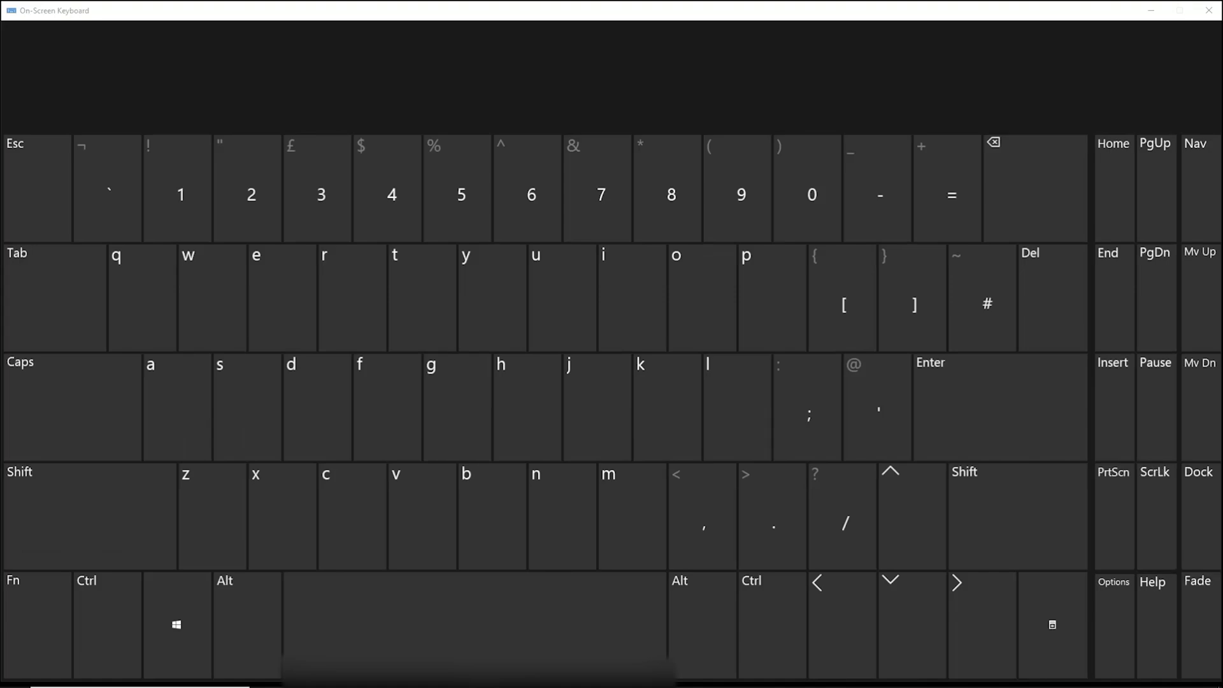